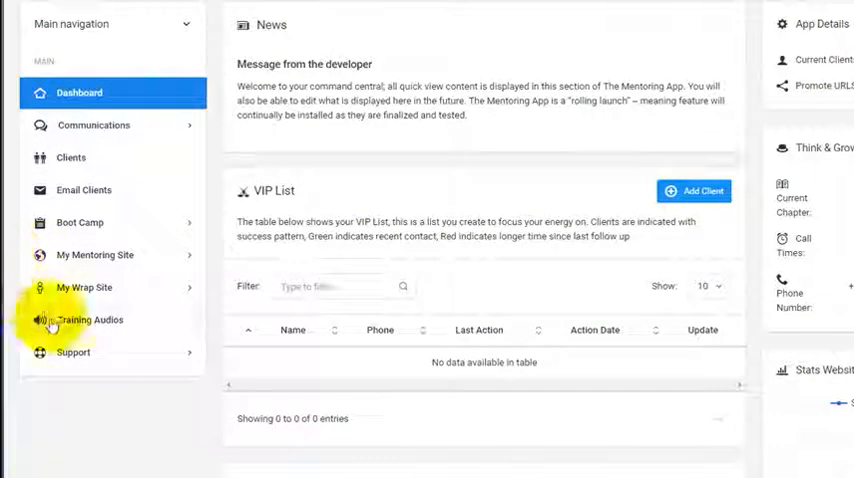
Step: Scroll the dashboard and open the Training Audios library
scroll(down, 3)
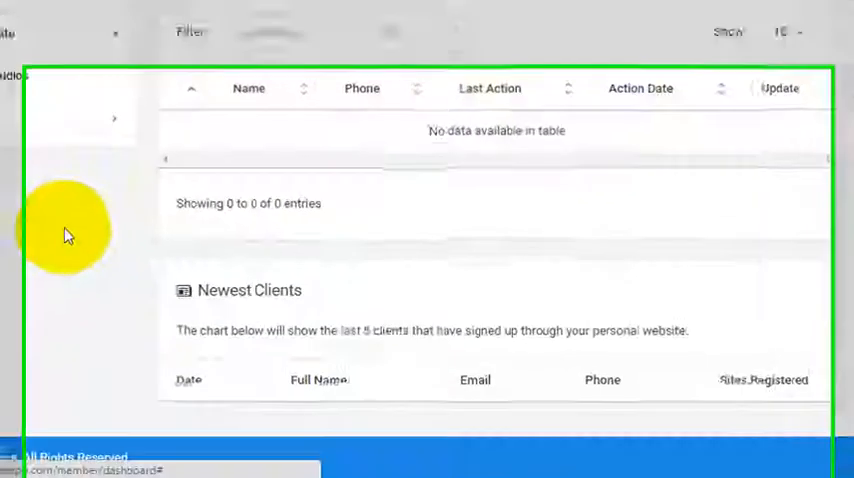
scroll(down, 3)
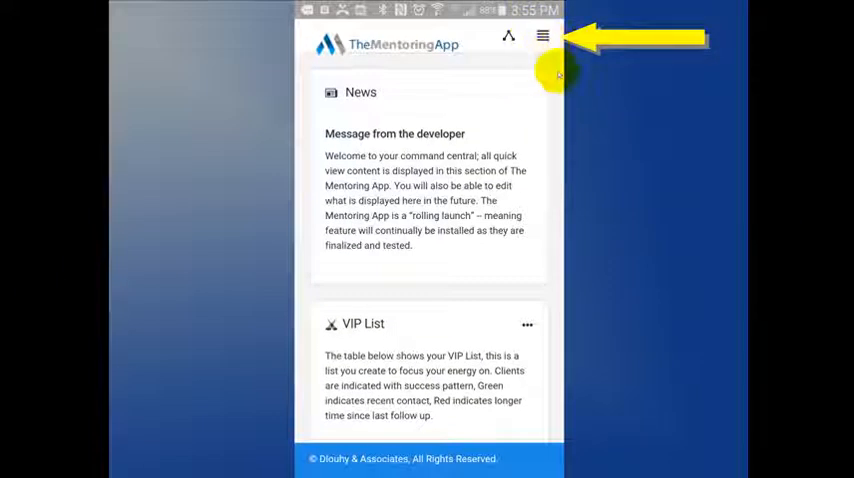
click(543, 37)
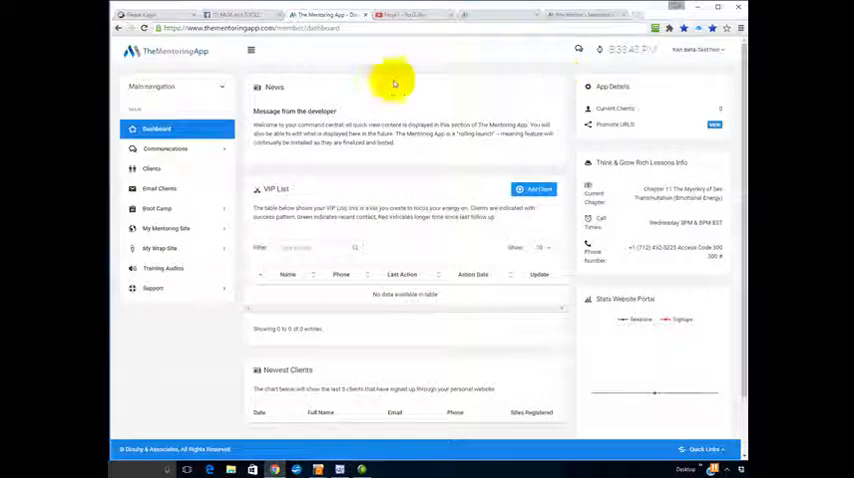
mouse_move(165, 270)
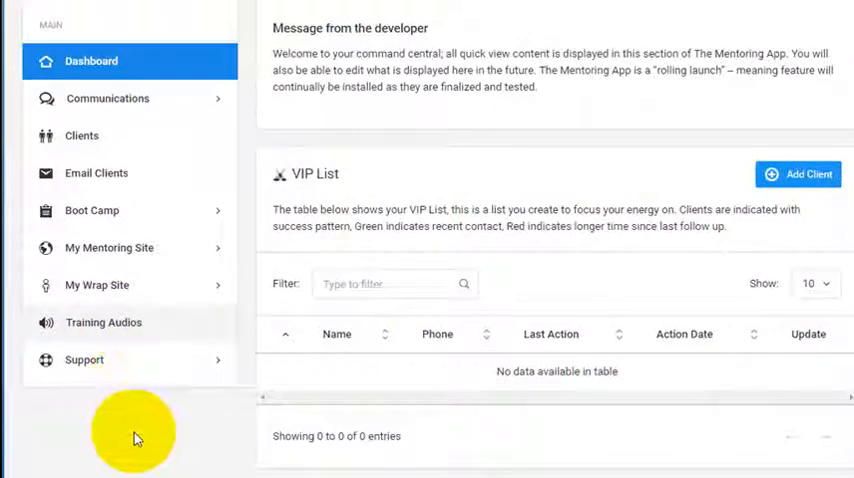
click(103, 322)
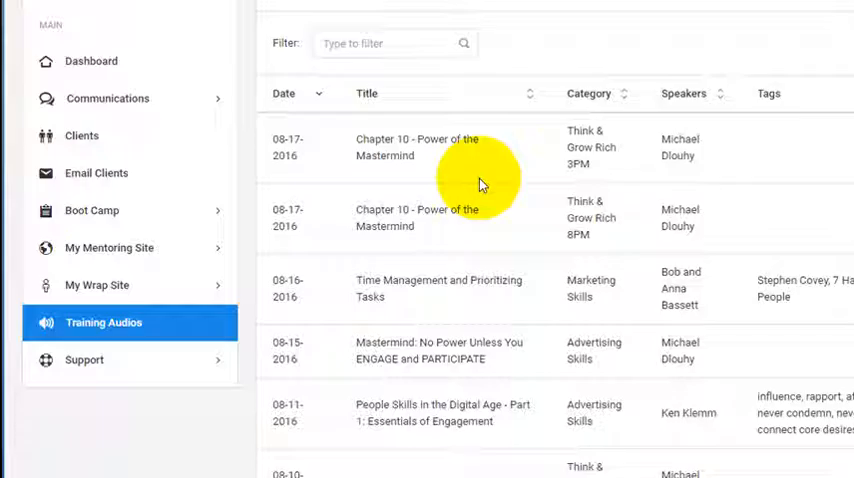
mouse_move(520, 390)
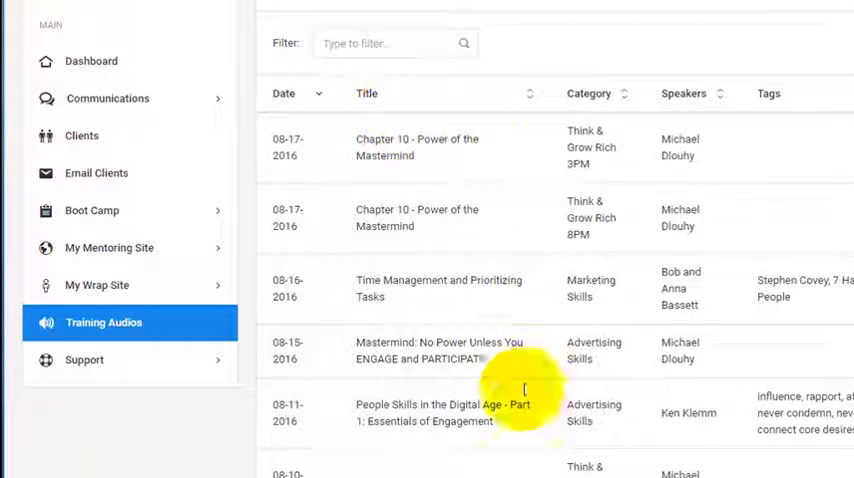
mouse_move(498, 238)
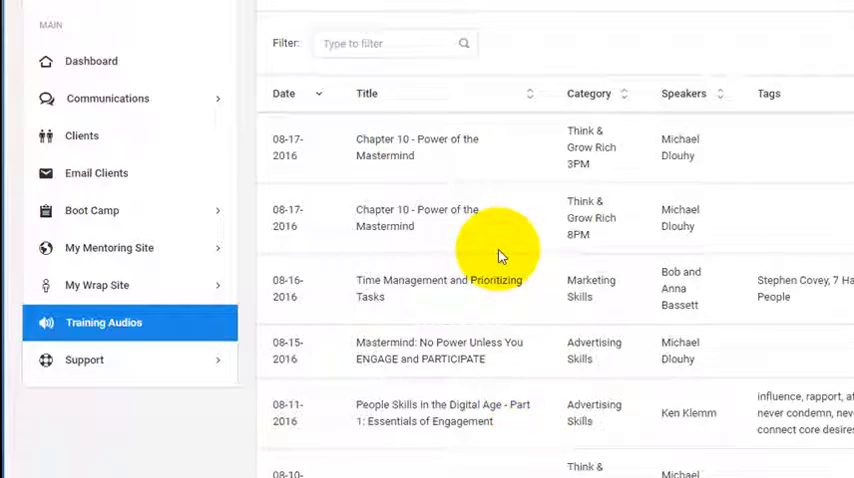
mouse_move(385, 258)
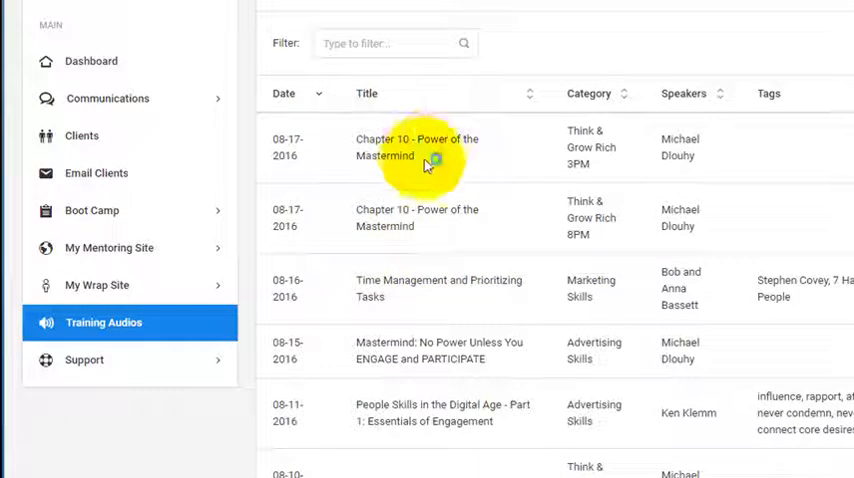
Step: Browse the audio list and sort the files by category
scroll(down, 3)
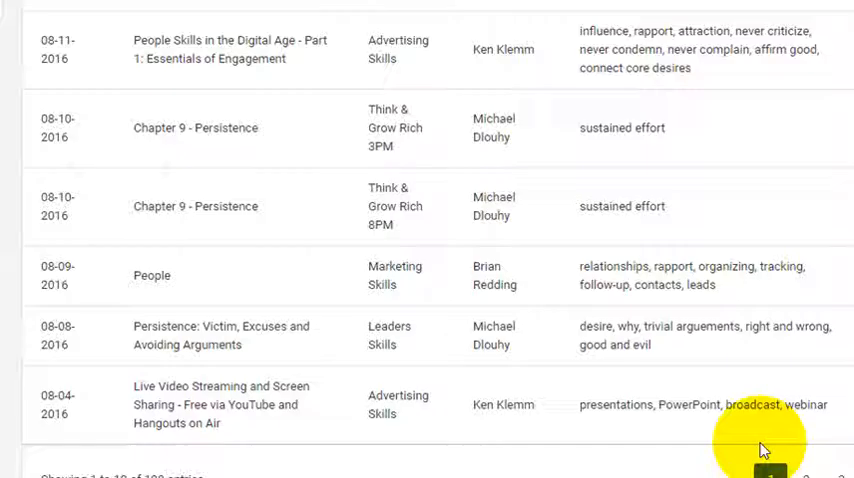
scroll(up, 3)
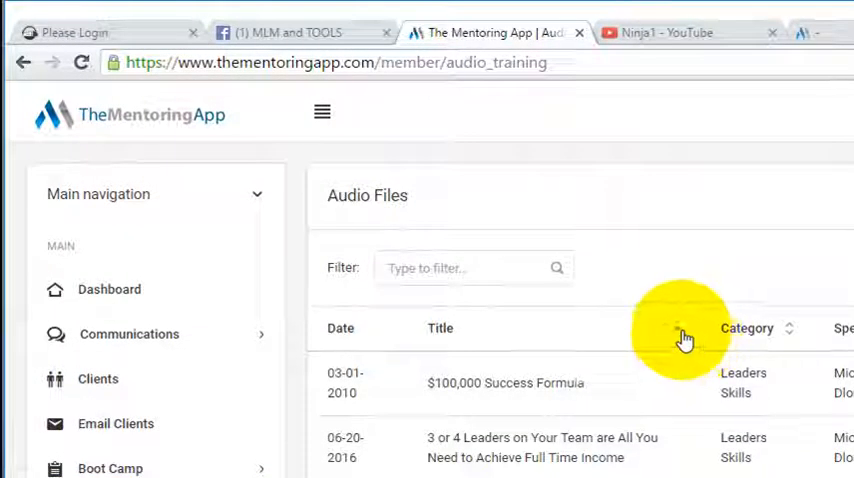
scroll(down, 3)
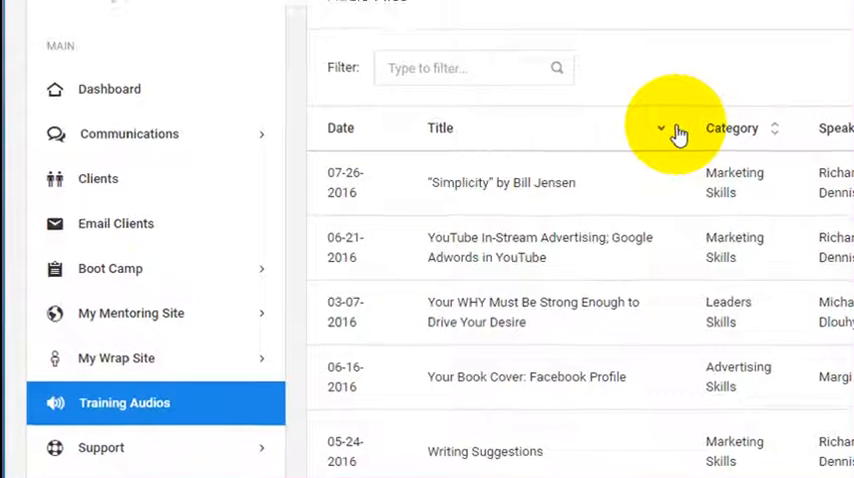
mouse_move(770, 133)
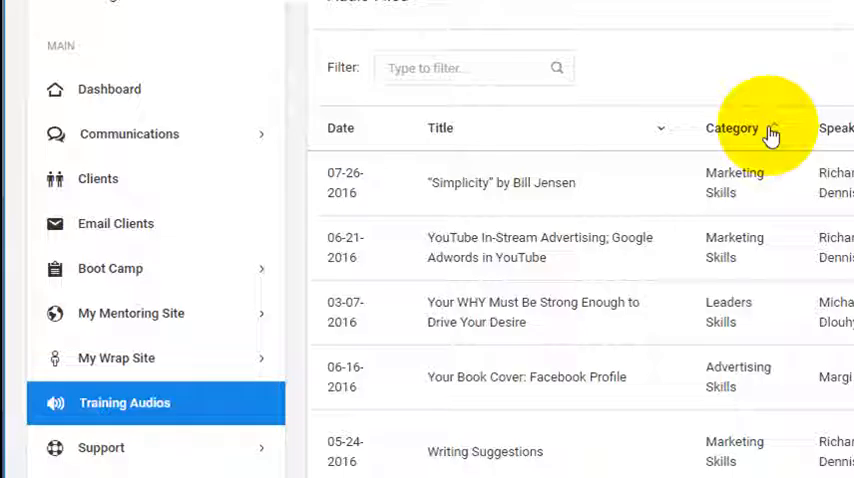
click(732, 128)
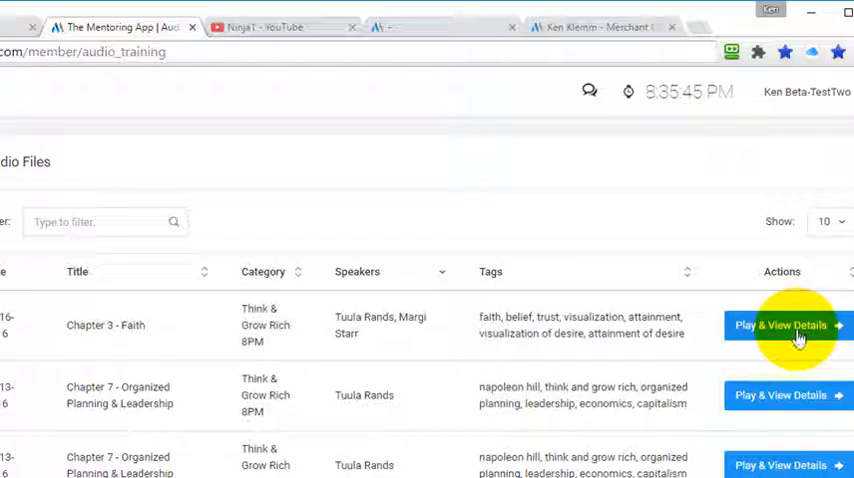
Step: Open Play & View Details for 'Chapter 3 - Faith' and scroll through its details
click(782, 325)
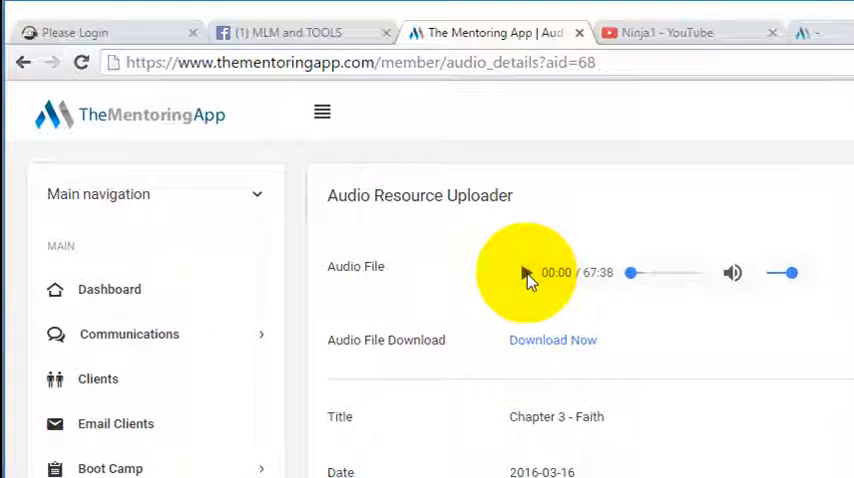
mouse_move(530, 345)
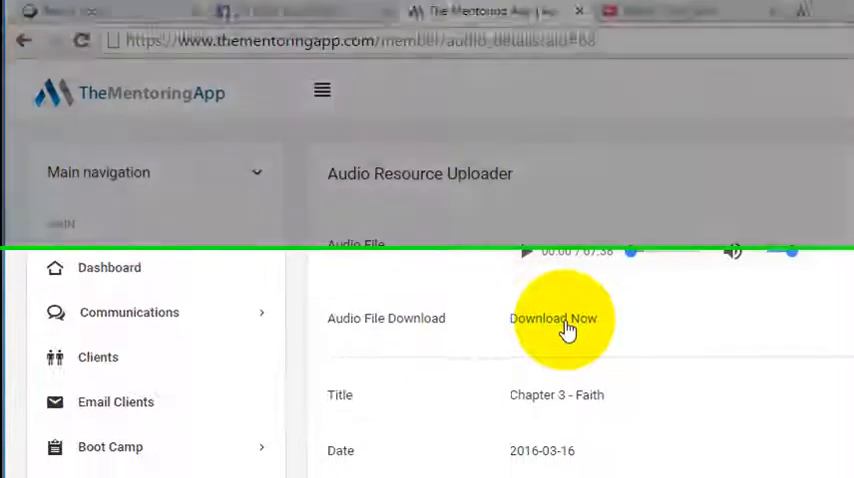
scroll(down, 3)
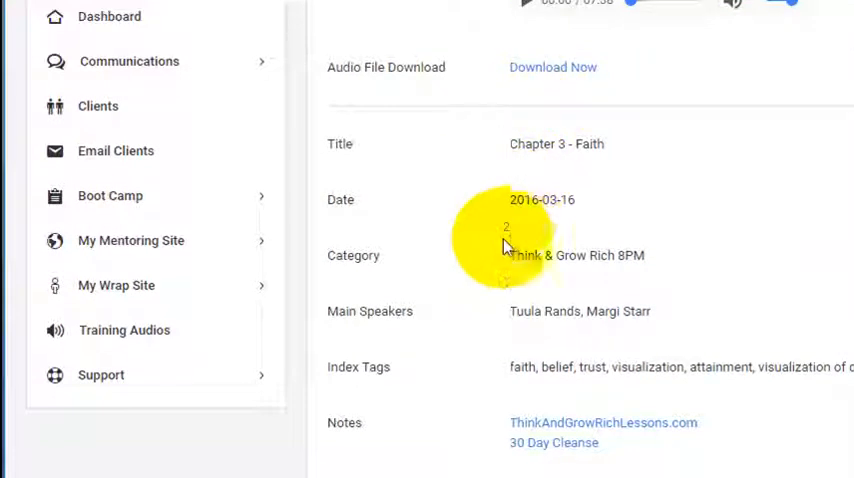
mouse_move(517, 345)
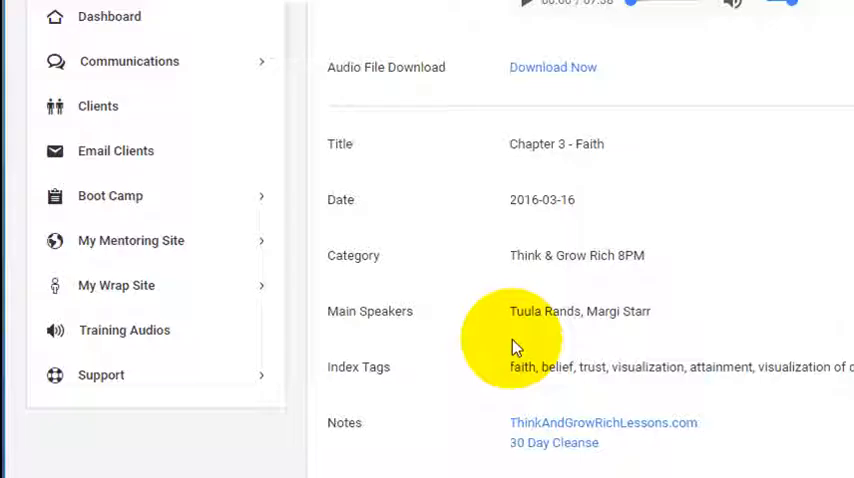
mouse_move(499, 395)
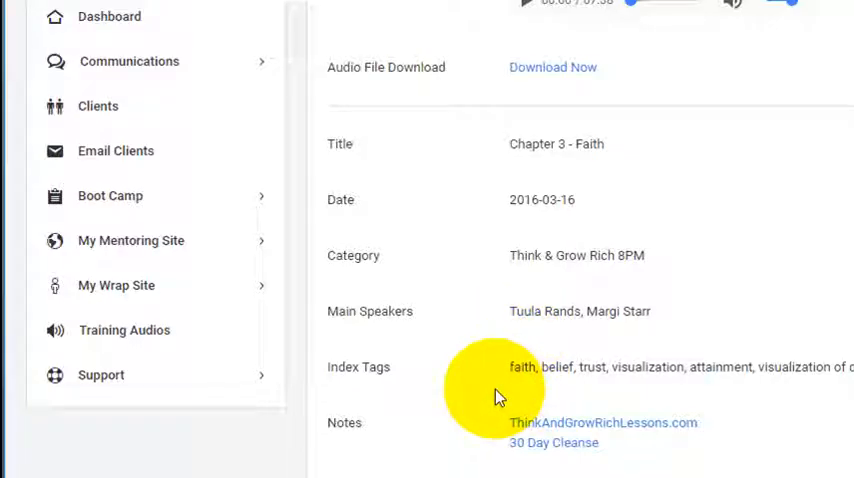
mouse_move(553, 450)
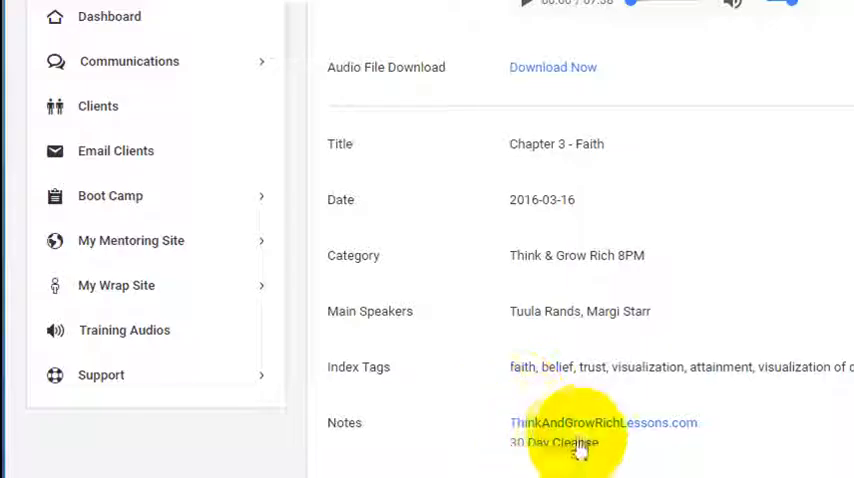
scroll(down, 3)
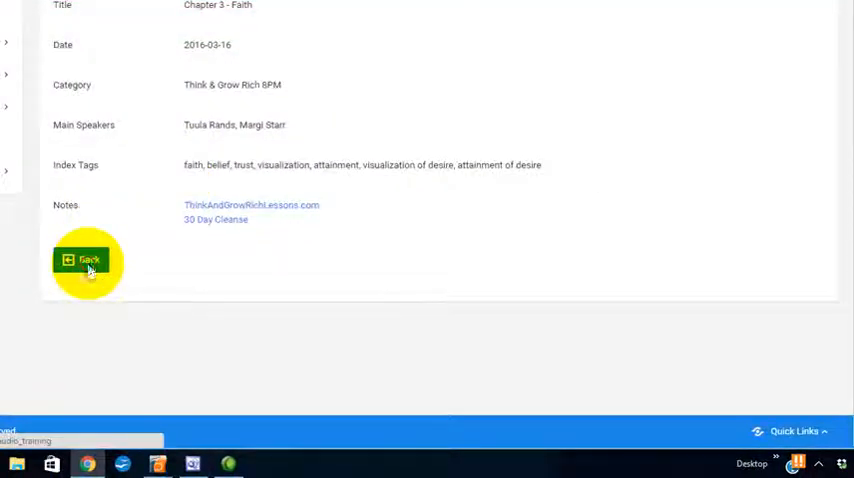
Step: Go back to the audio library, test the Filter box with search text, then clear it
click(88, 259)
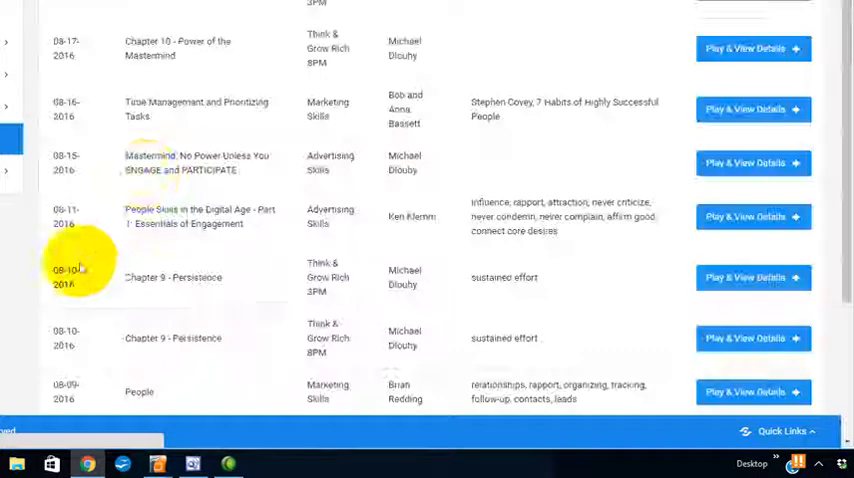
mouse_move(185, 48)
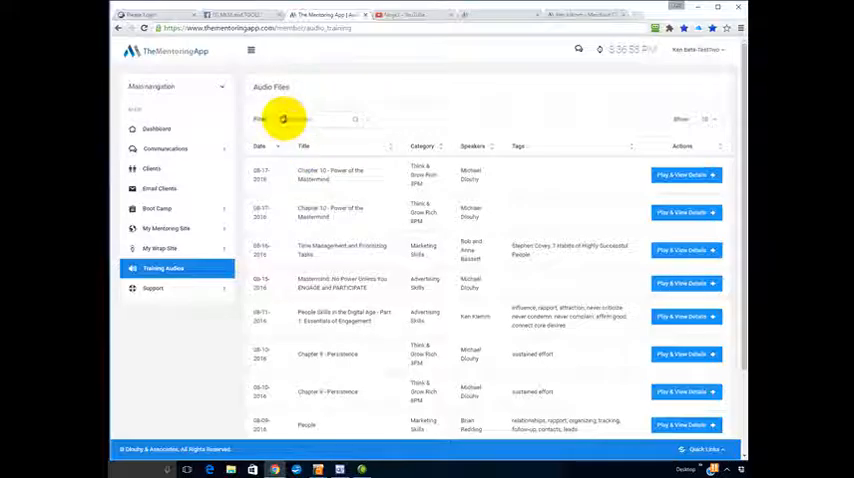
mouse_move(352, 104)
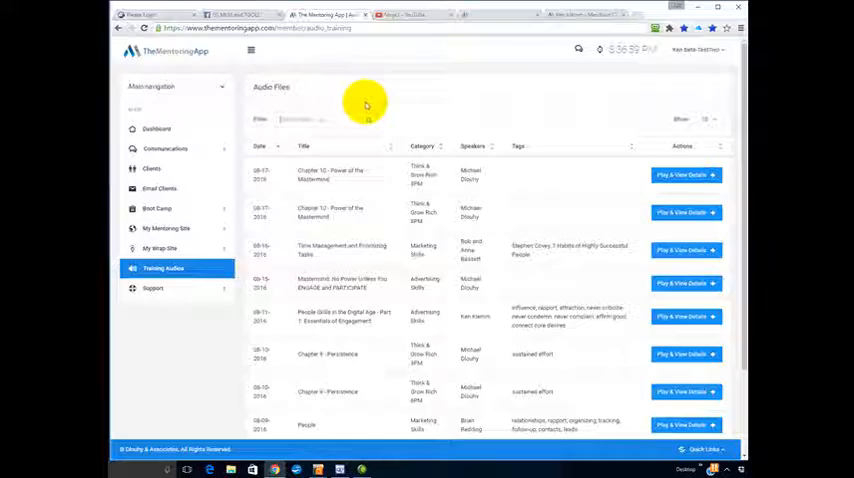
mouse_move(392, 98)
text(sarah)
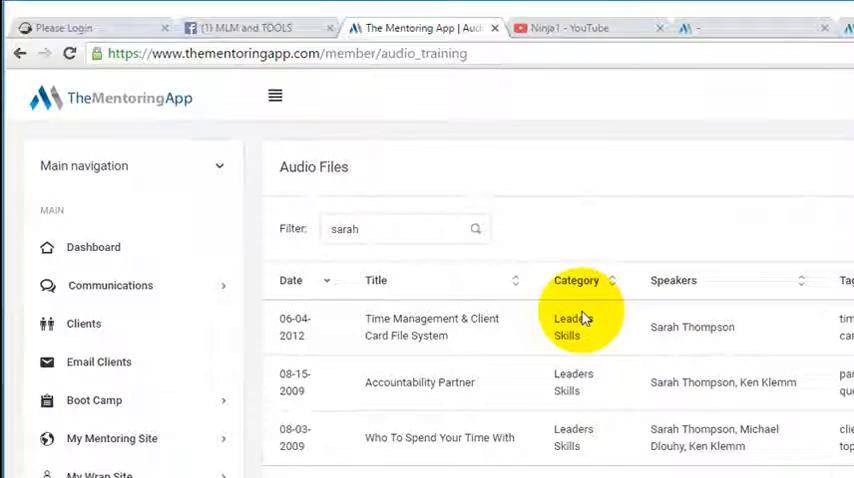
mouse_move(413, 229)
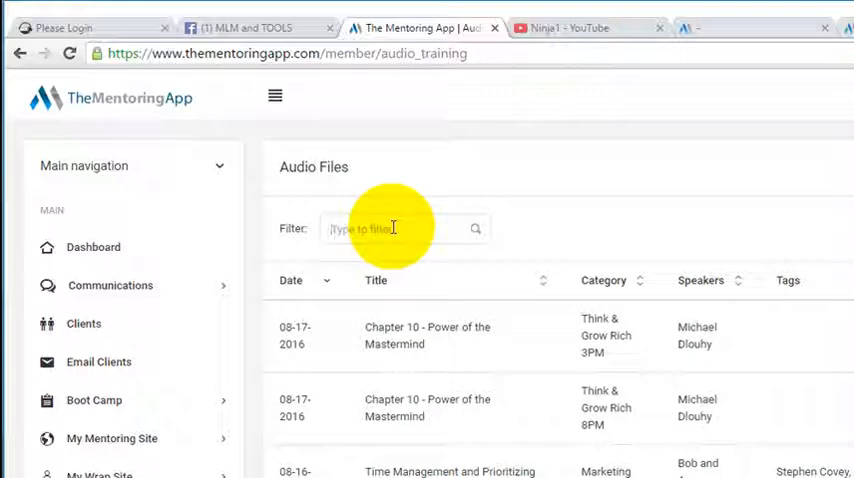
text(bla)
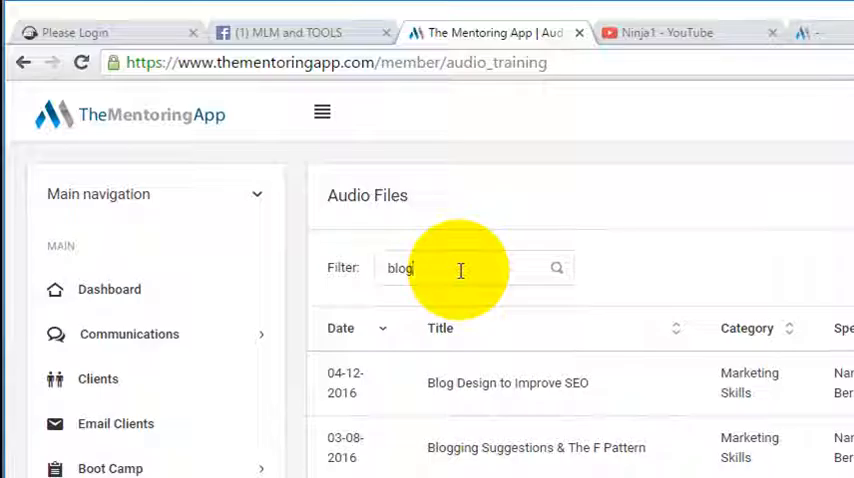
scroll(down, 3)
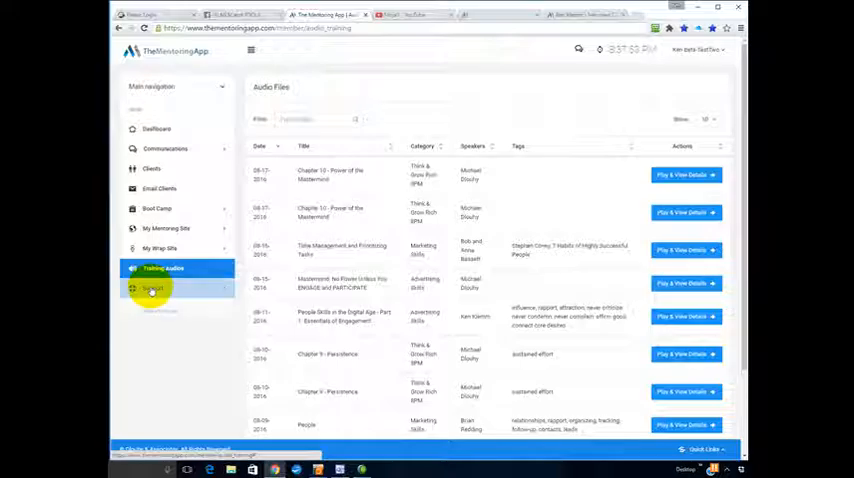
click(153, 288)
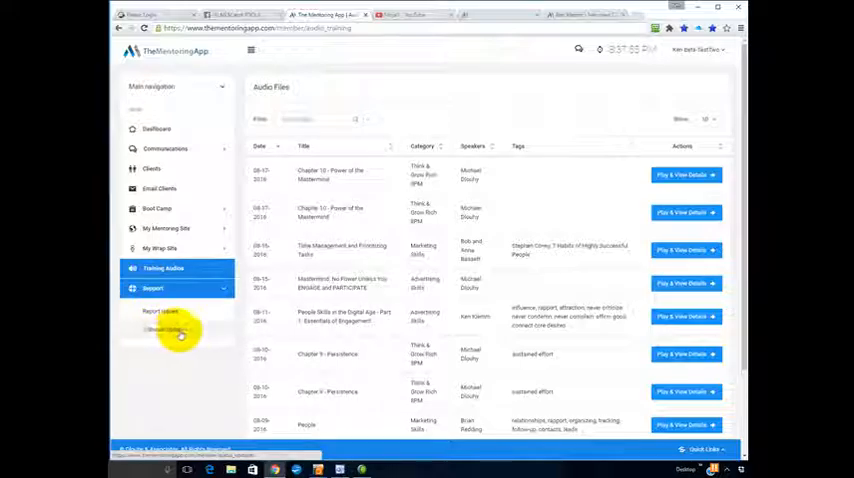
click(180, 332)
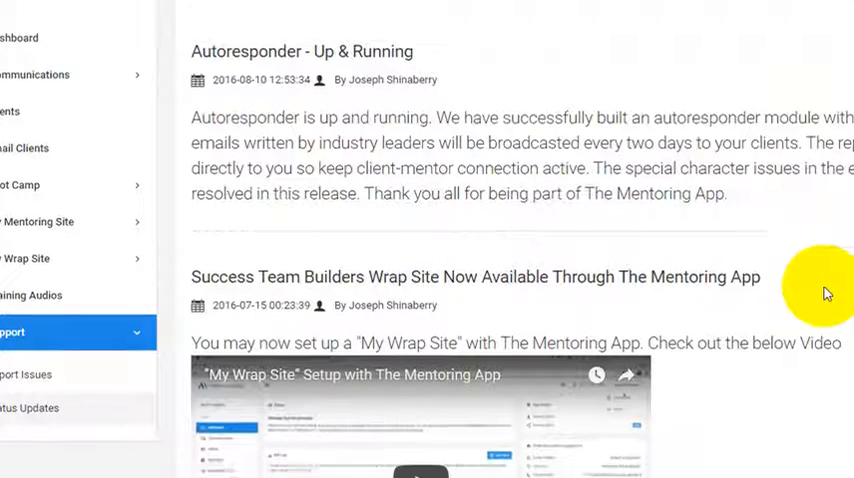
scroll(down, 3)
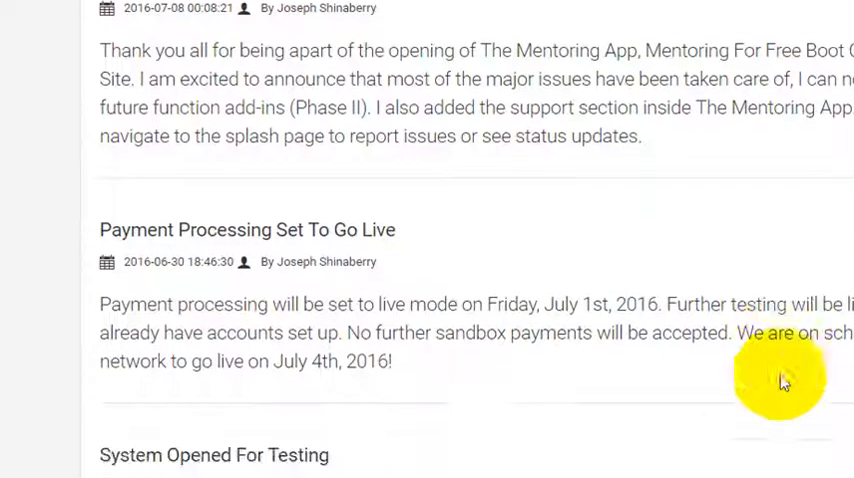
scroll(up, 3)
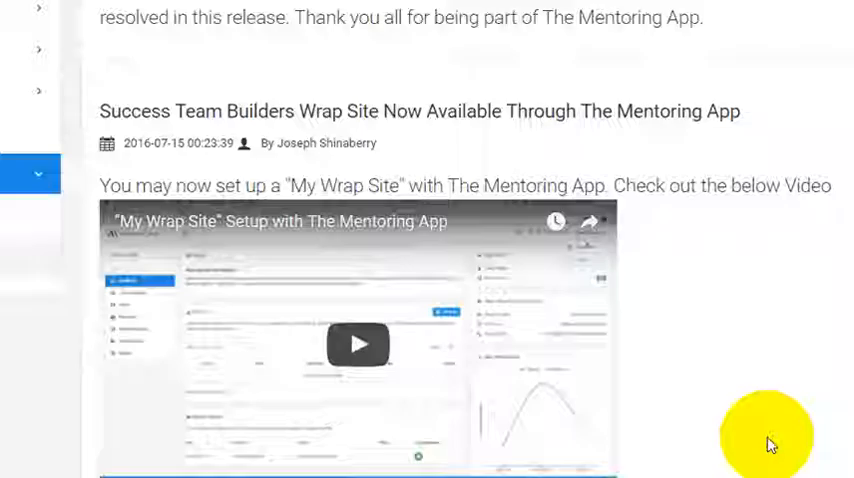
scroll(up, 3)
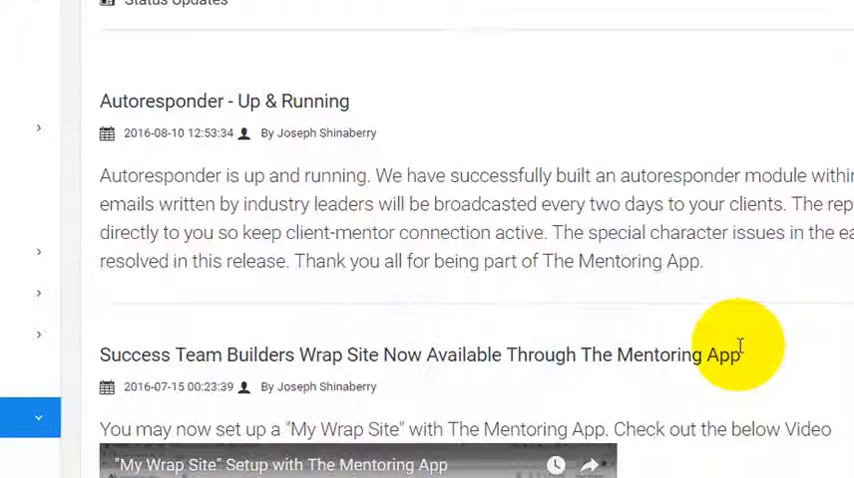
mouse_move(700, 345)
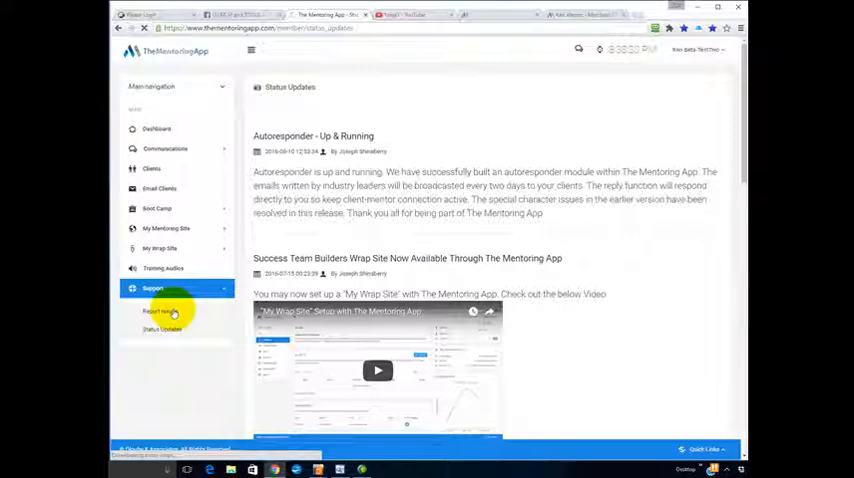
Step: Open Support > Report Issues and set the Problem type to Report Bug
click(160, 311)
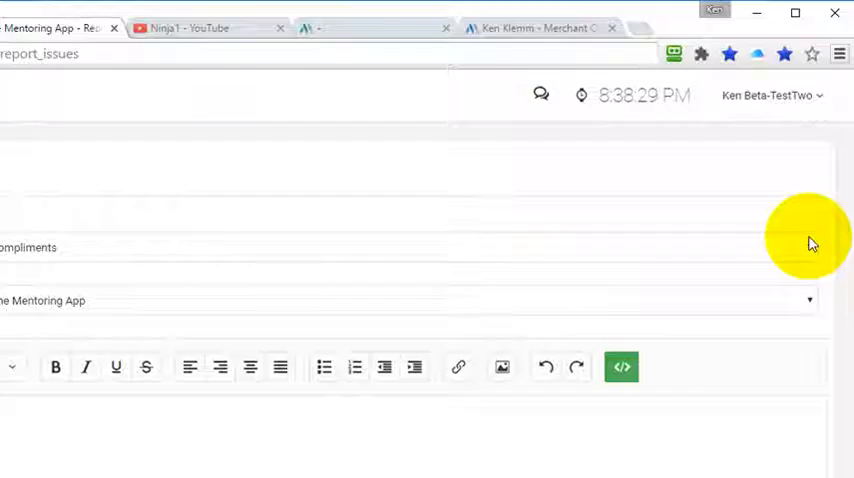
click(810, 300)
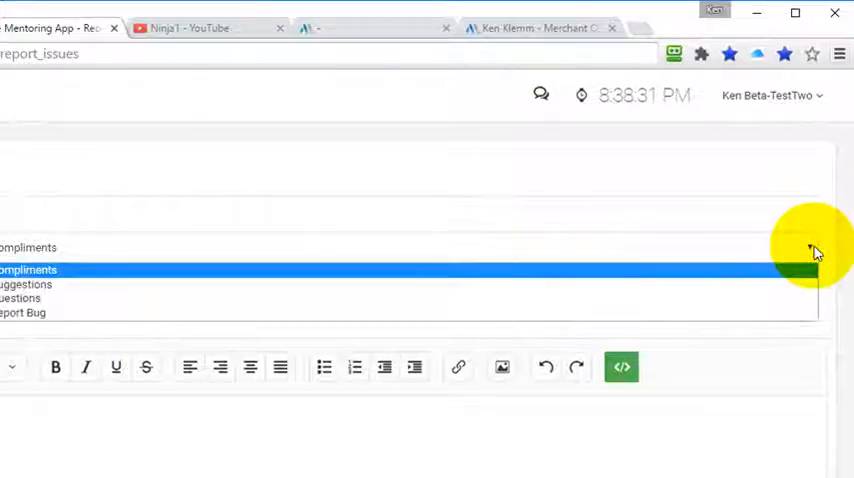
mouse_move(70, 280)
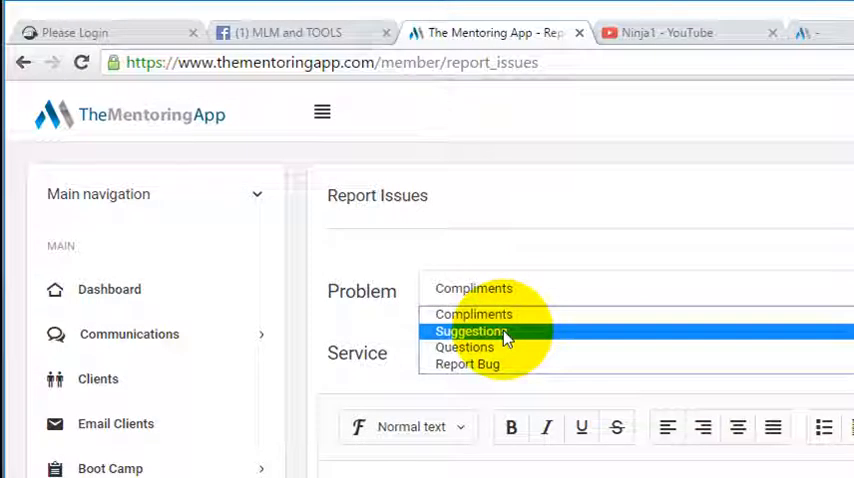
mouse_move(464, 347)
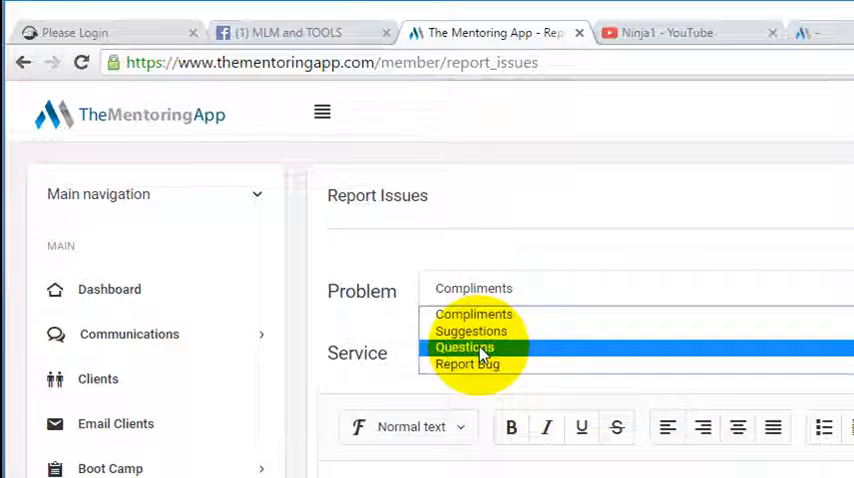
mouse_move(467, 364)
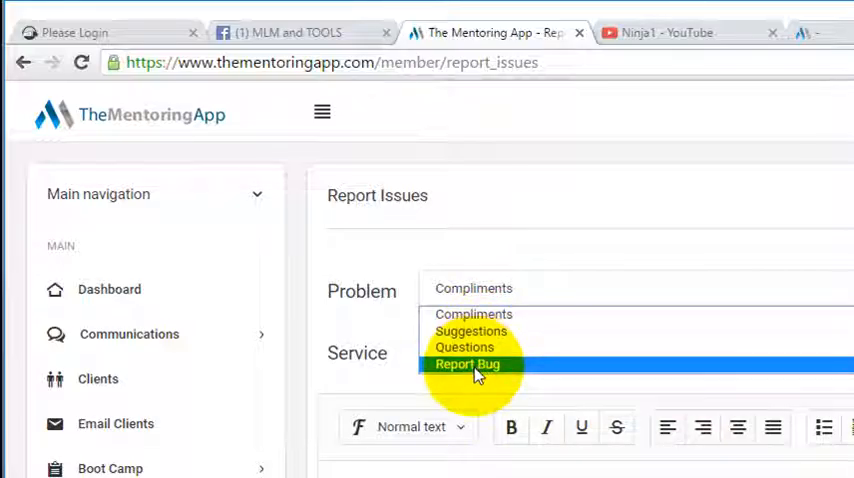
click(467, 364)
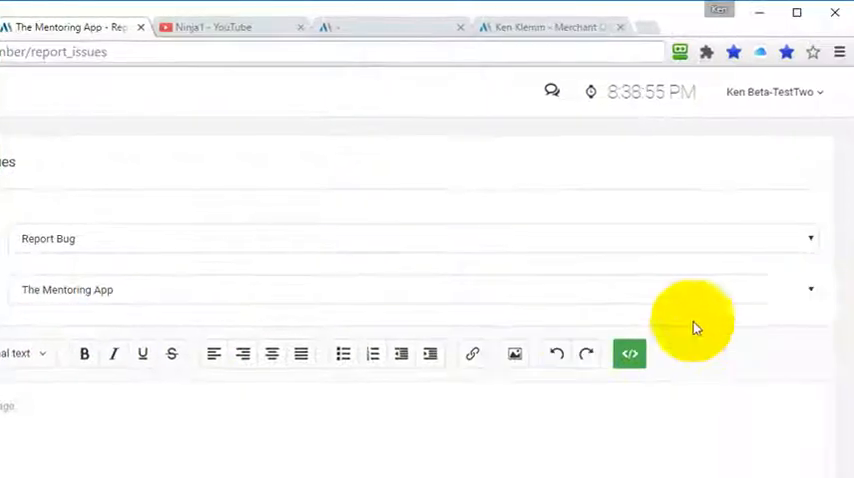
mouse_move(815, 295)
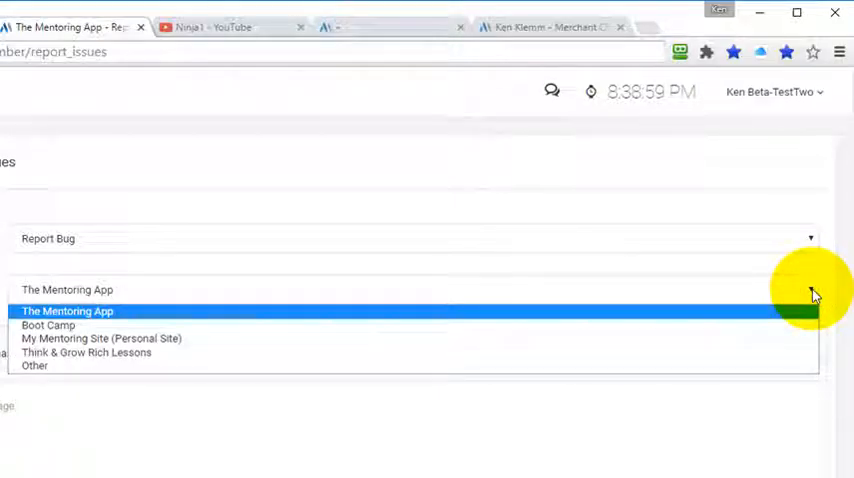
mouse_move(218, 322)
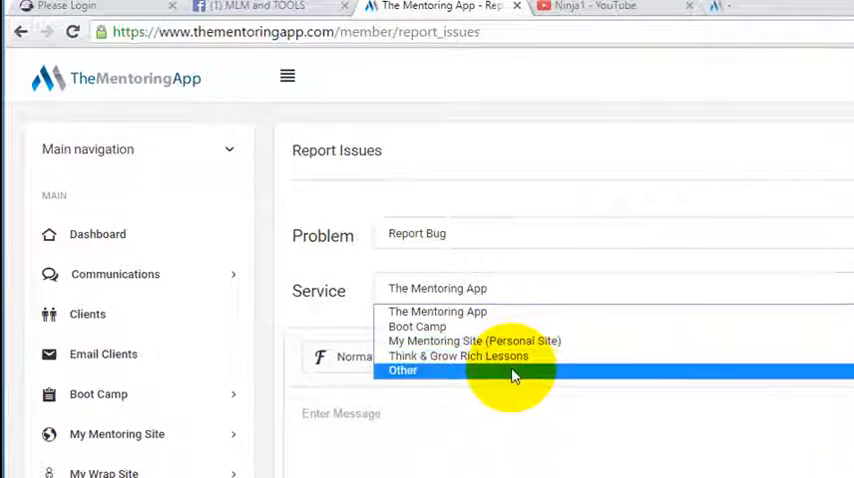
Step: Choose Other as the service and place the cursor in the message editor
click(402, 370)
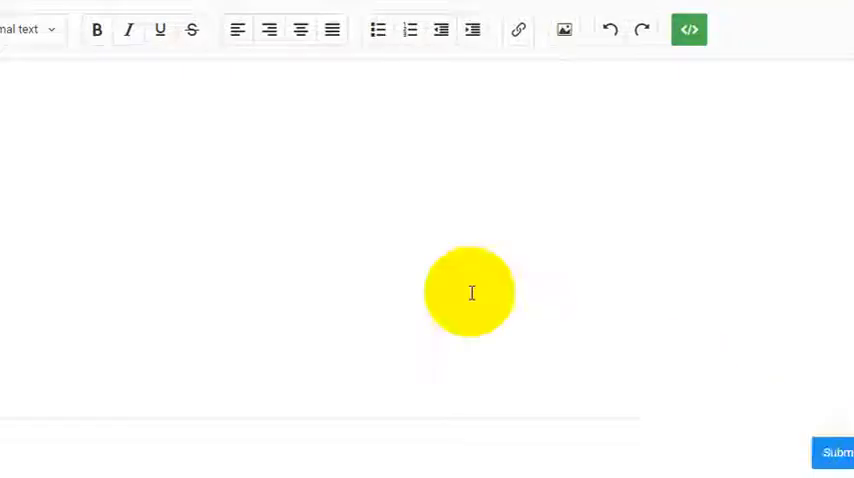
click(93, 259)
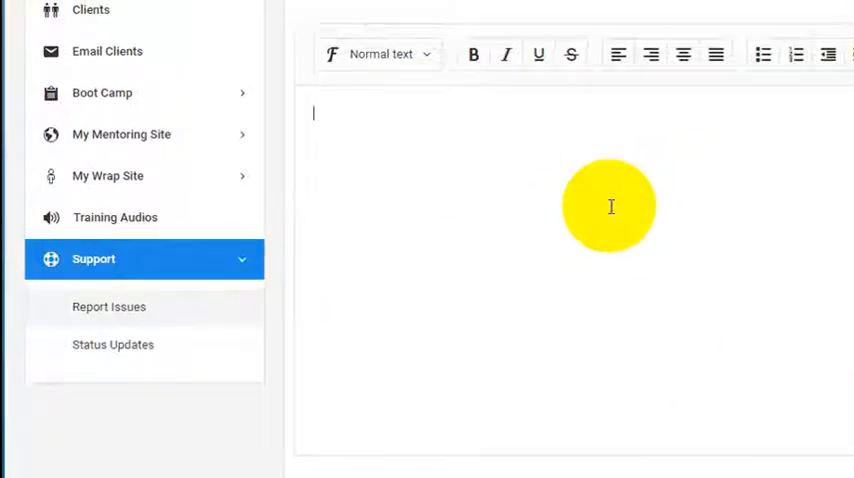
mouse_move(170, 337)
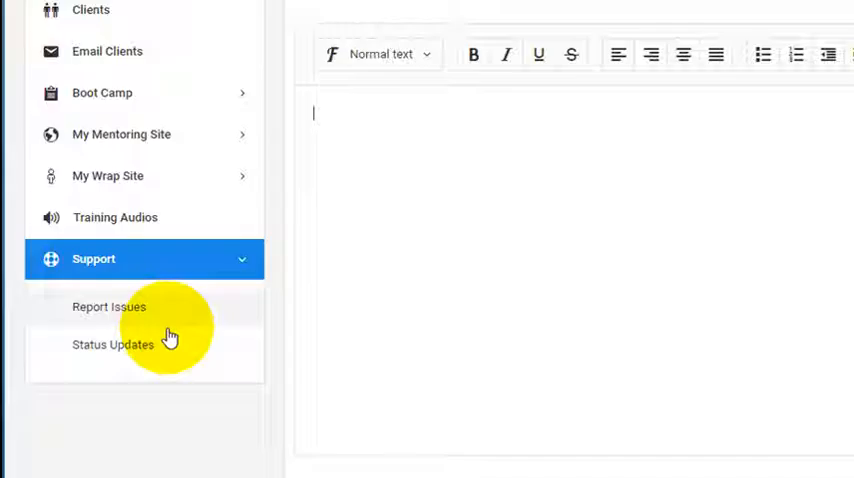
mouse_move(182, 420)
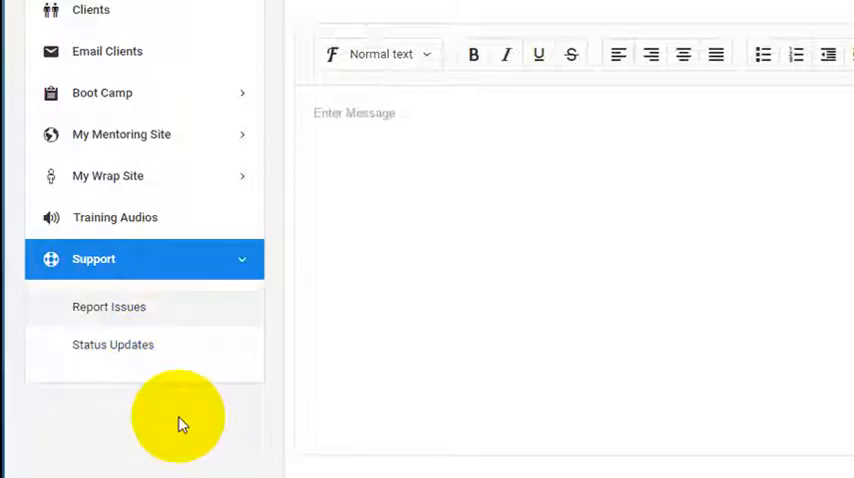
mouse_move(590, 30)
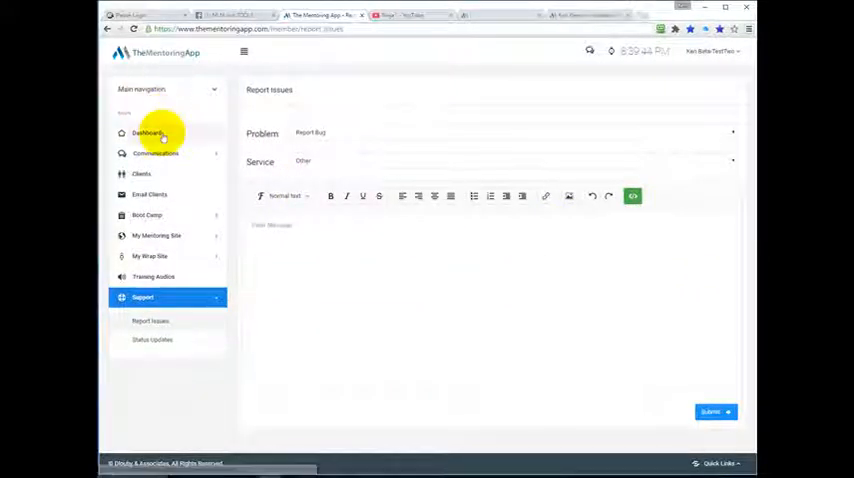
Step: Return to the Dashboard, expand Quick Links and open the Add A Link dialog
click(147, 132)
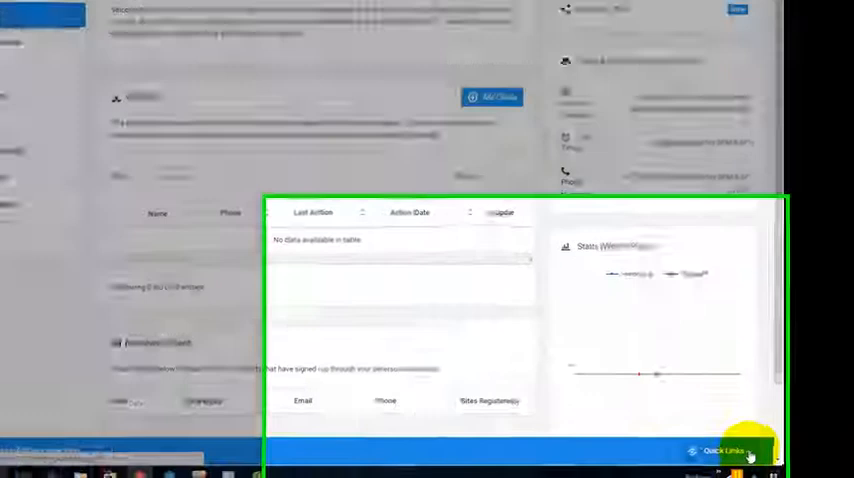
click(730, 451)
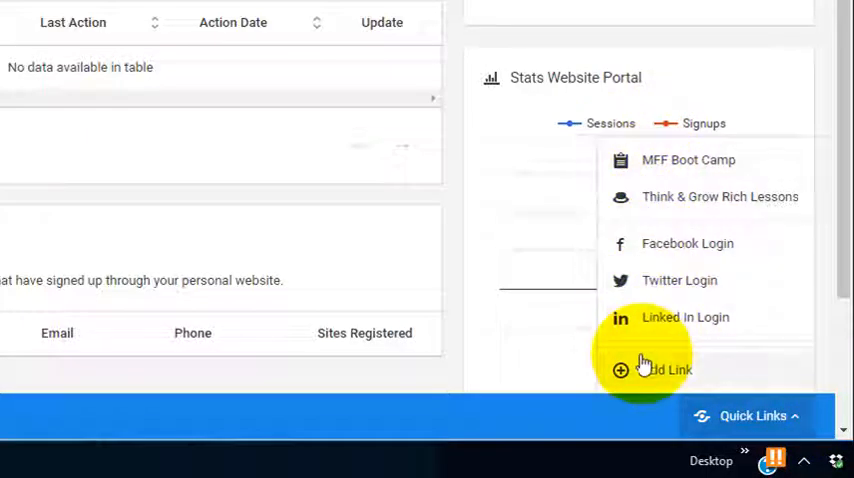
mouse_move(672, 250)
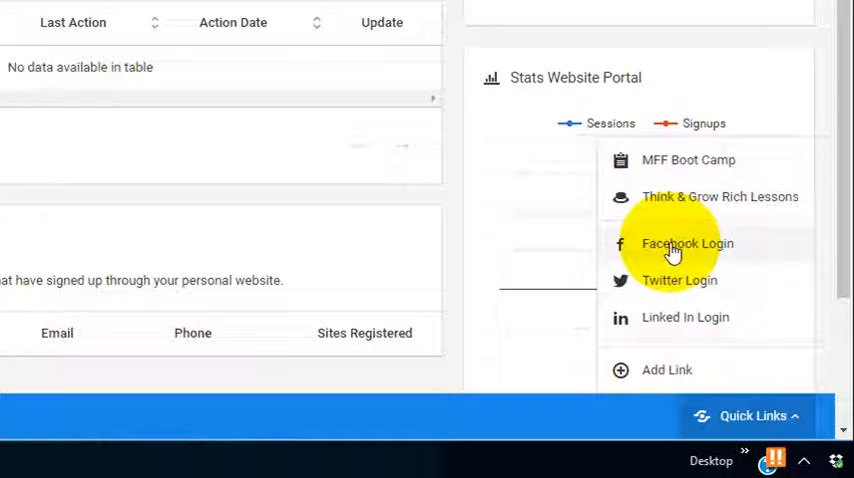
mouse_move(660, 280)
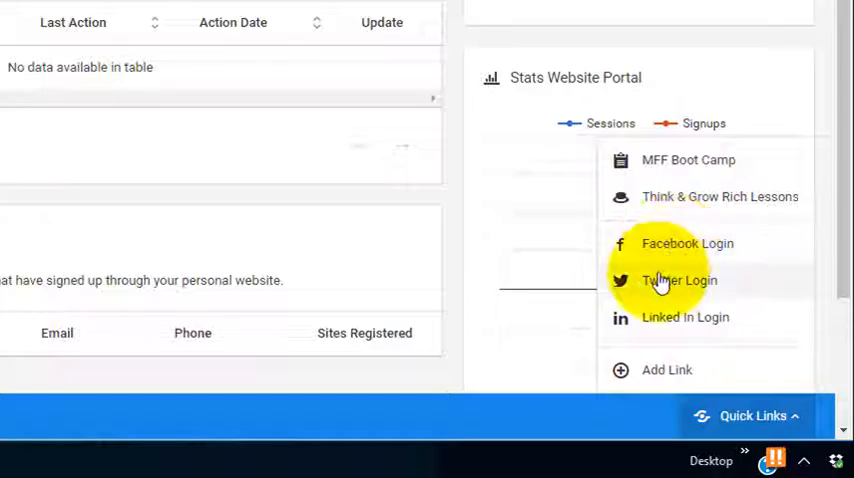
mouse_move(698, 327)
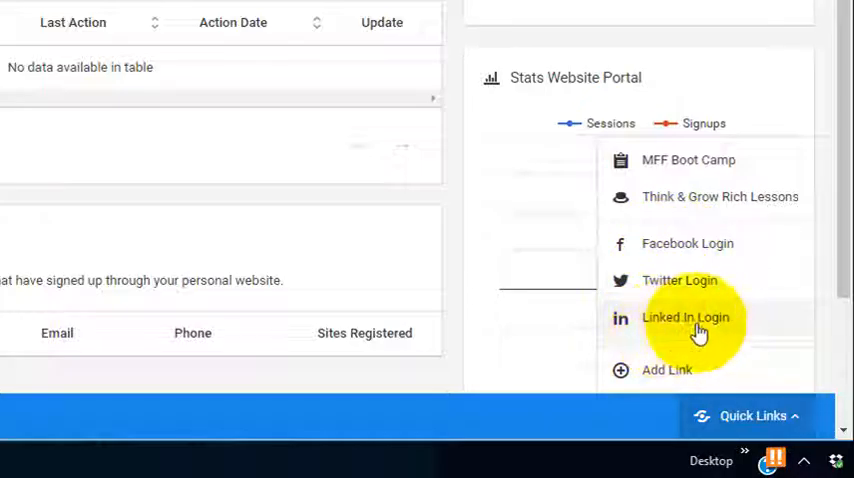
mouse_move(655, 375)
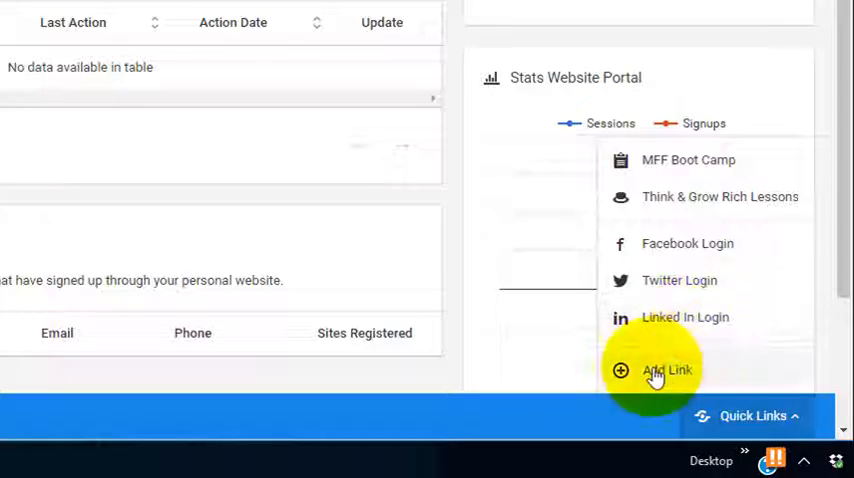
click(753, 415)
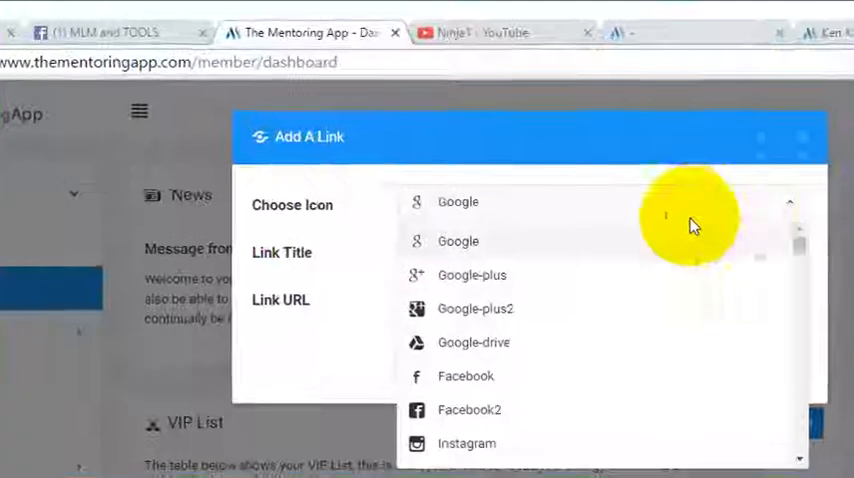
Step: Close the Choose Icon dropdown list in the Add A Link dialog
click(458, 202)
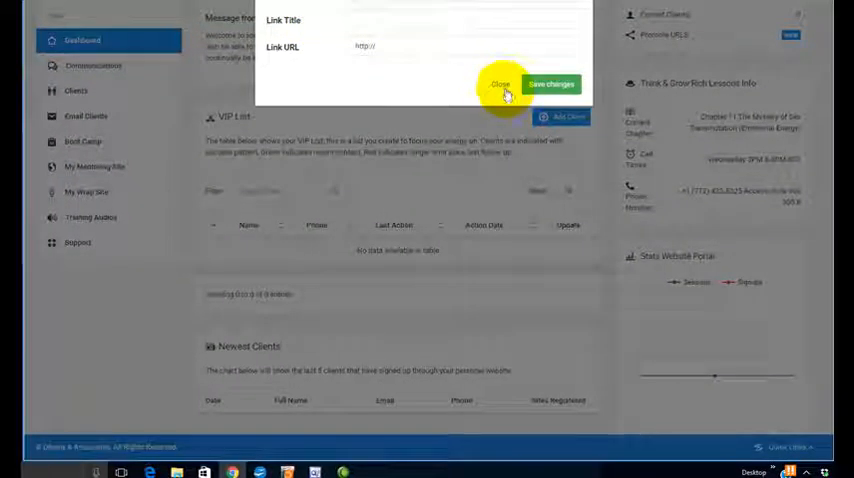
Step: Close the Add A Link dialog unsaved and reopen the Quick Links list
click(500, 84)
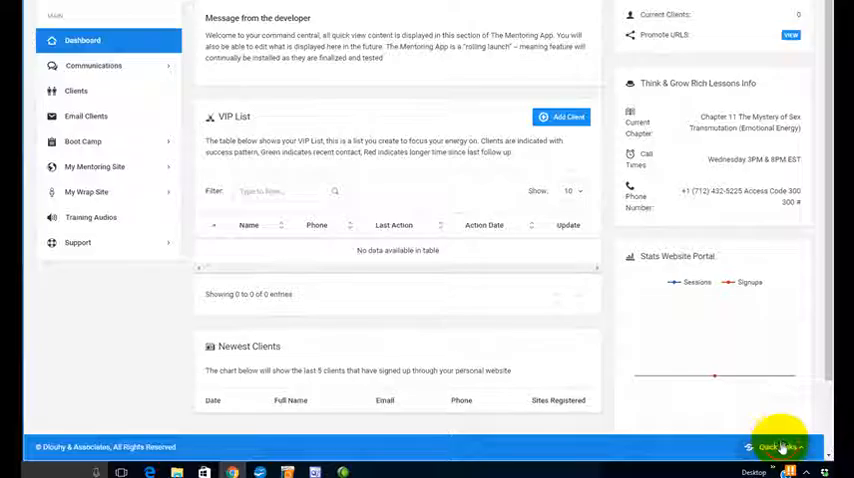
click(779, 447)
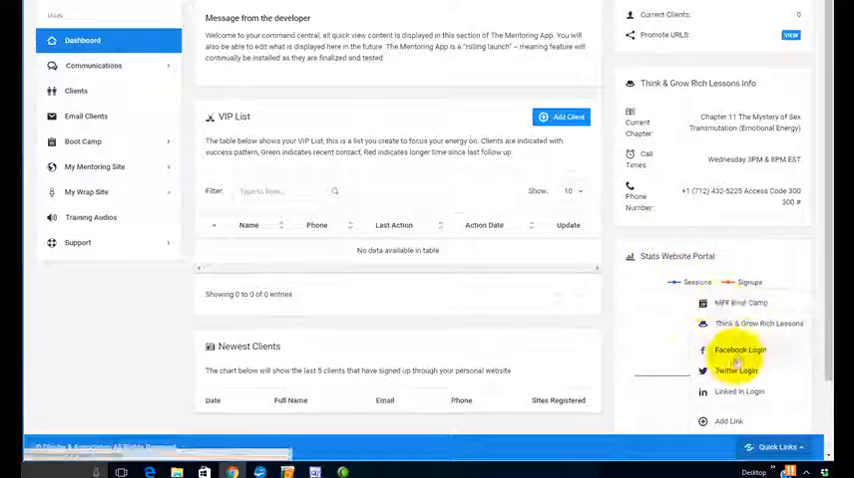
mouse_move(121, 327)
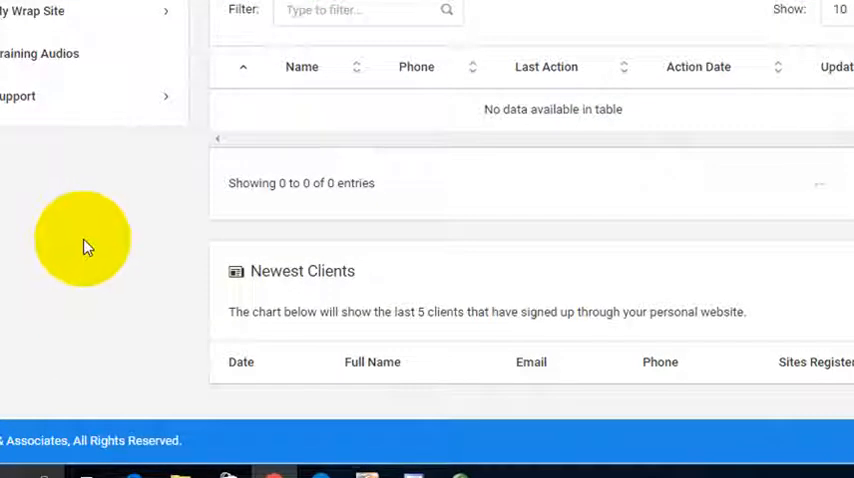
mouse_move(100, 245)
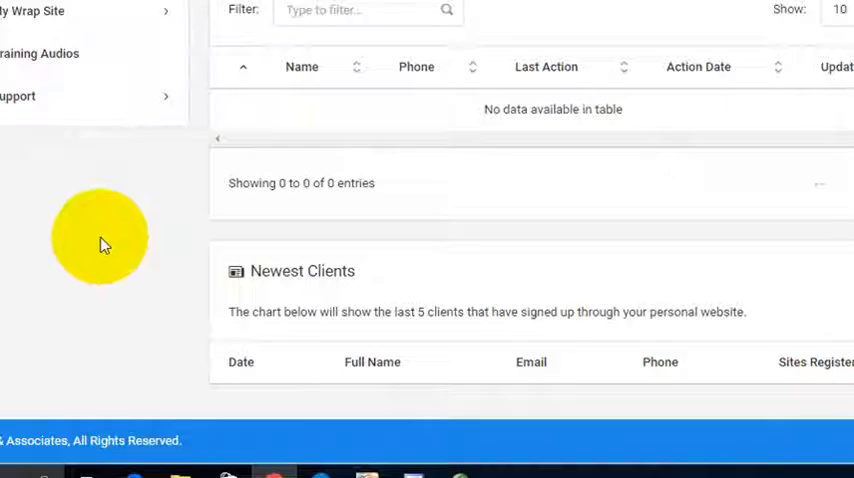
mouse_move(818, 418)
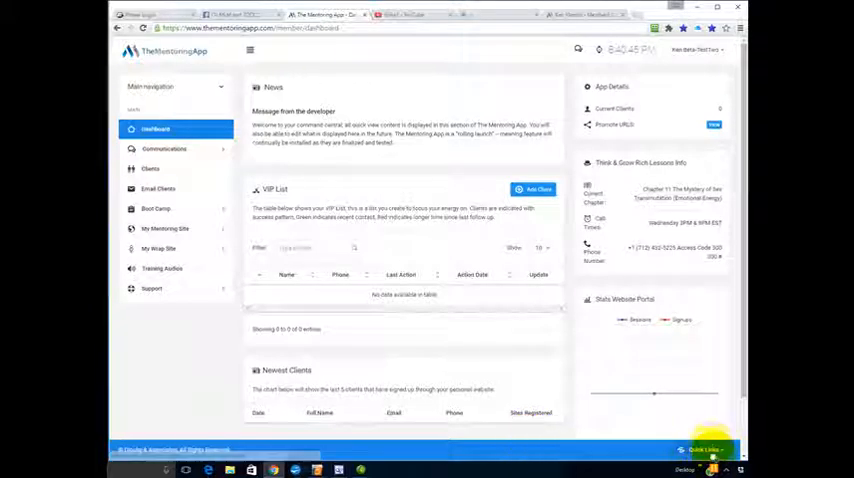
mouse_move(122, 312)
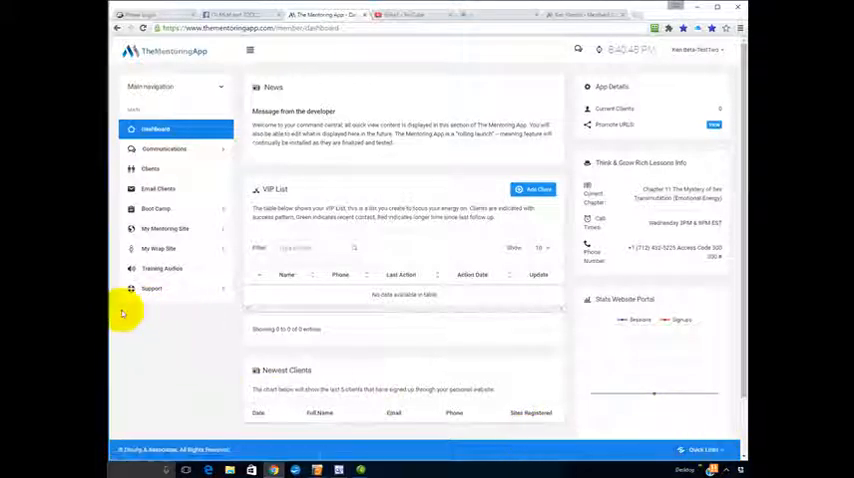
mouse_move(162, 343)
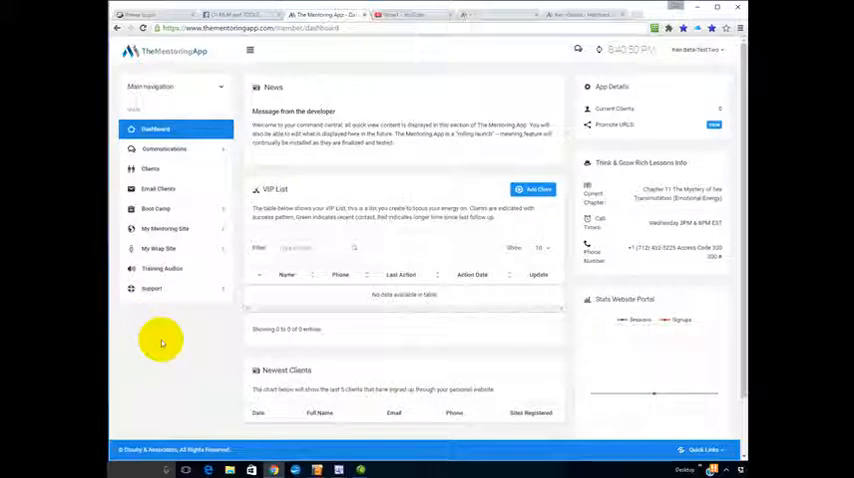